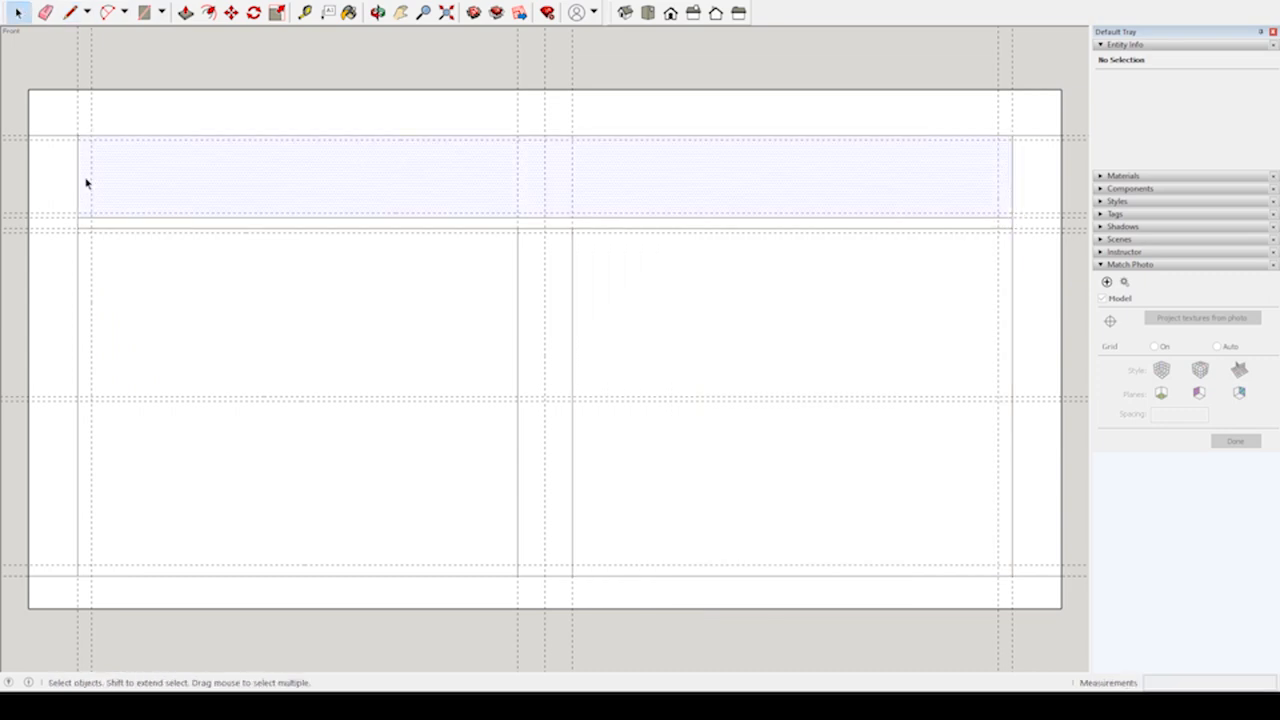
- Push the right drawer opening face back into the box to form a deep compartment
click(144, 12)
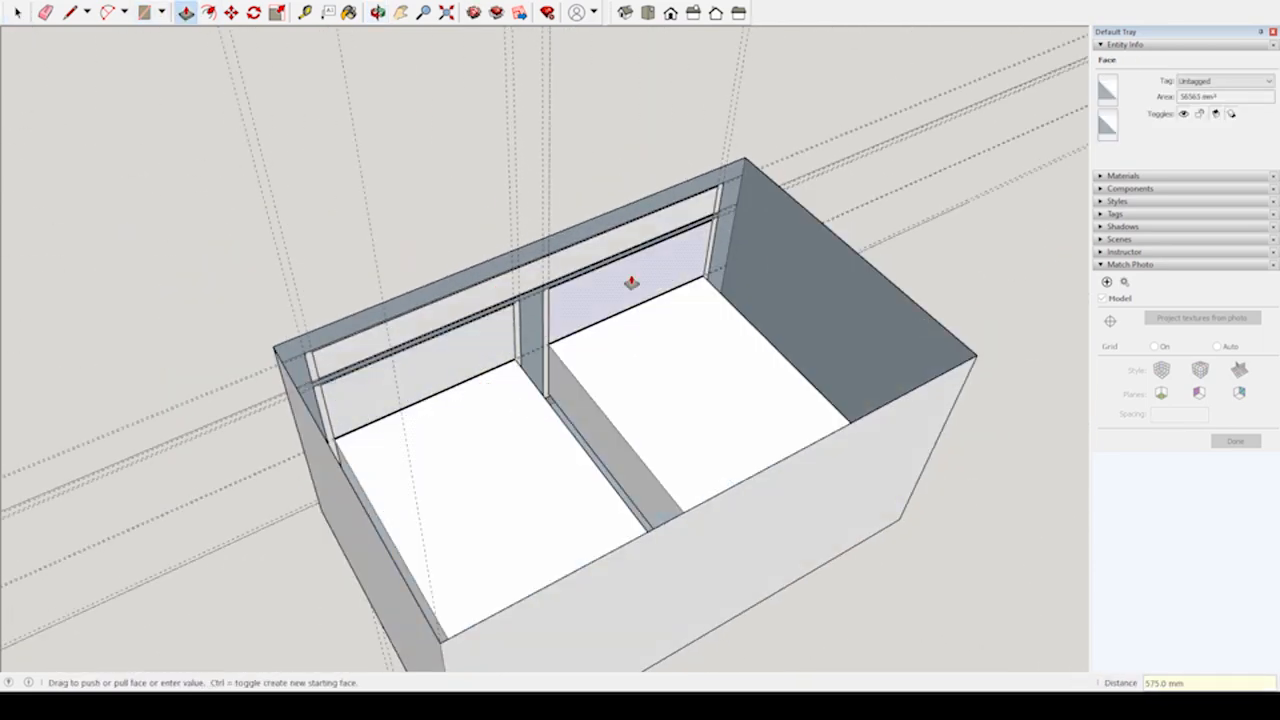
- Push the left drawer opening face inward so it becomes a hollow compartment
drag(630, 284, 444, 420)
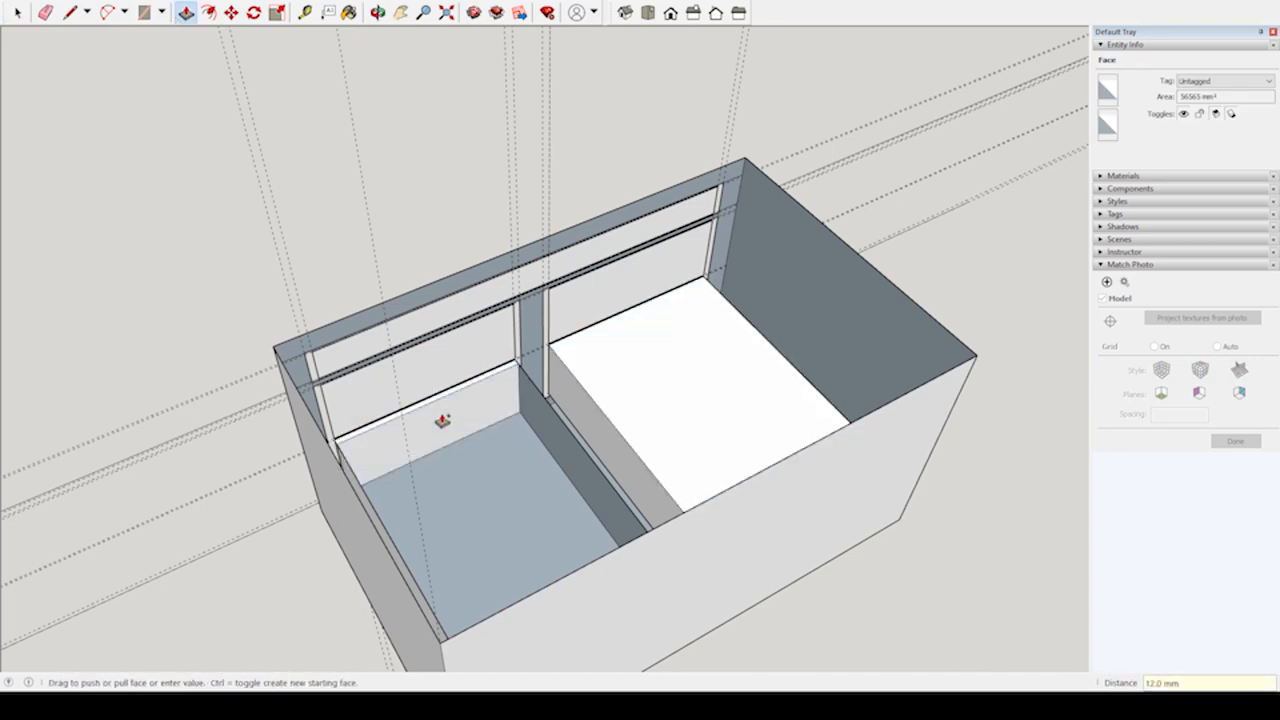